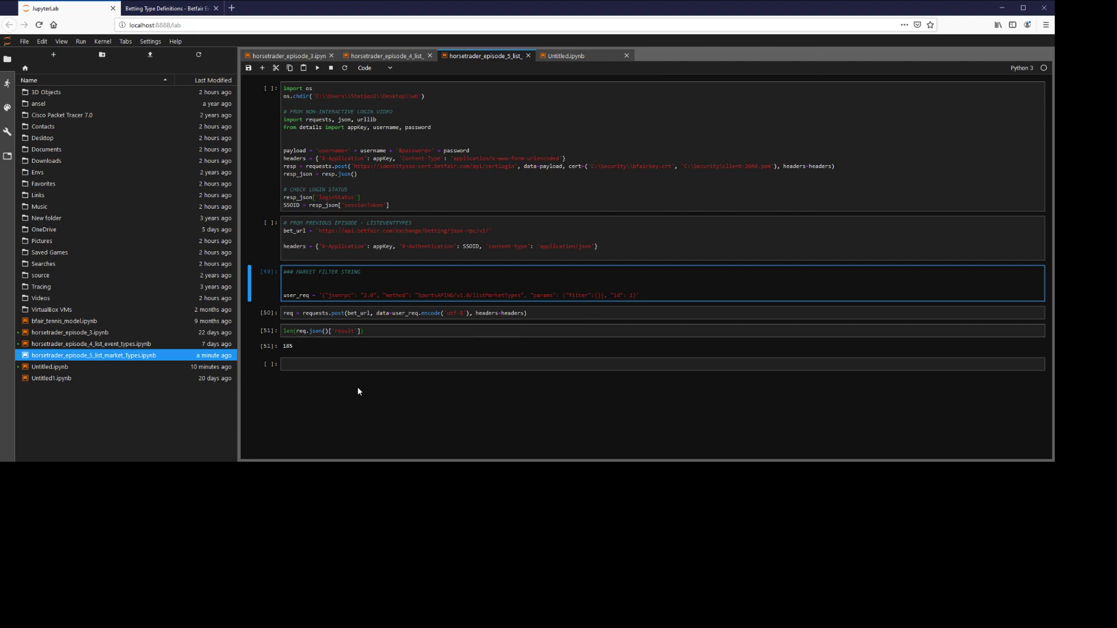
# - Show req.json()['result'] for the unfiltered request and review the market type list
pyautogui.click(639, 294)
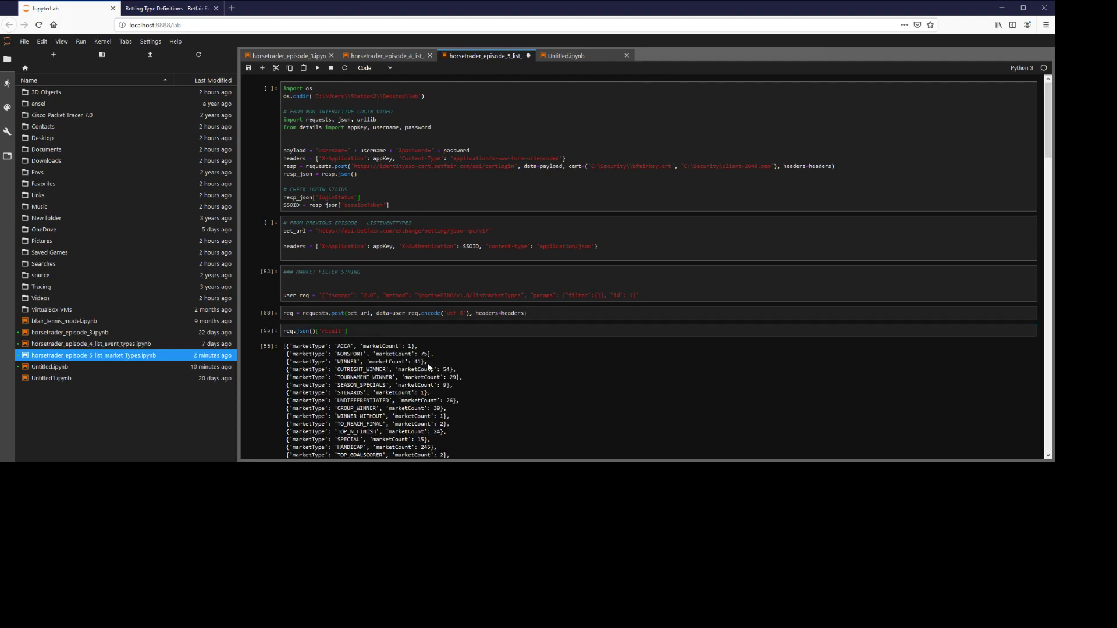
pyautogui.scroll(-3)
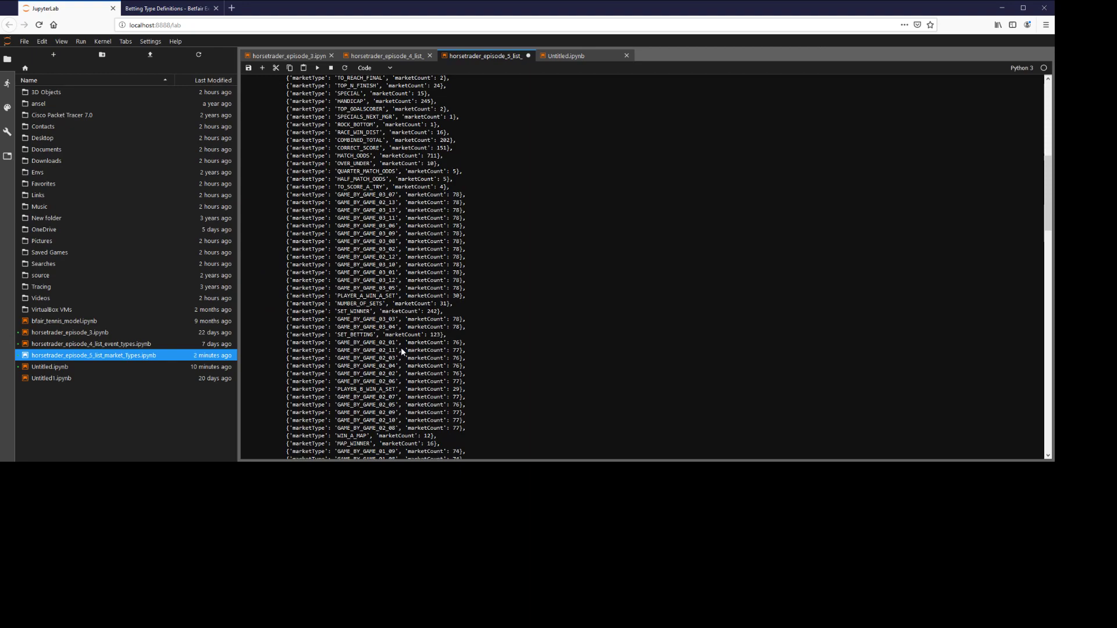
pyautogui.moveTo(383, 335)
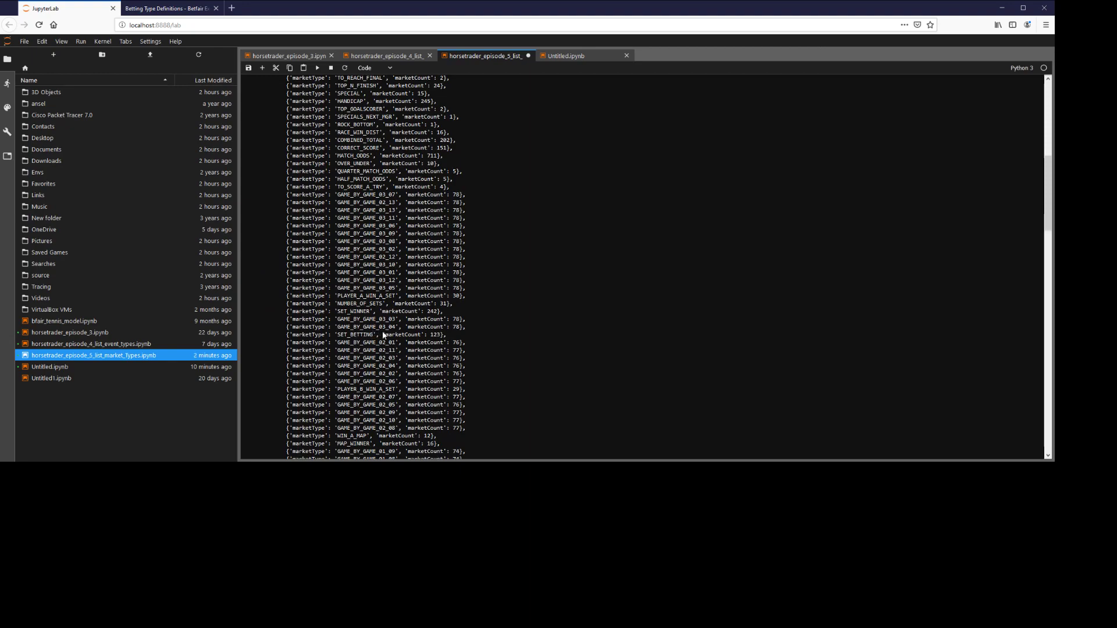
pyautogui.moveTo(360, 317)
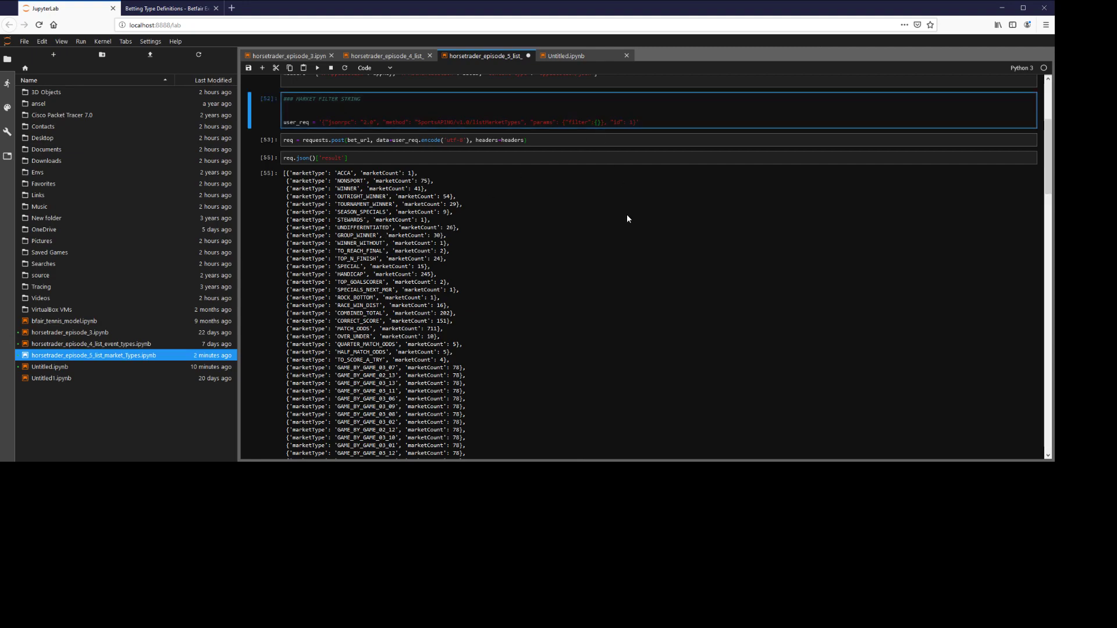
pyautogui.click(167, 8)
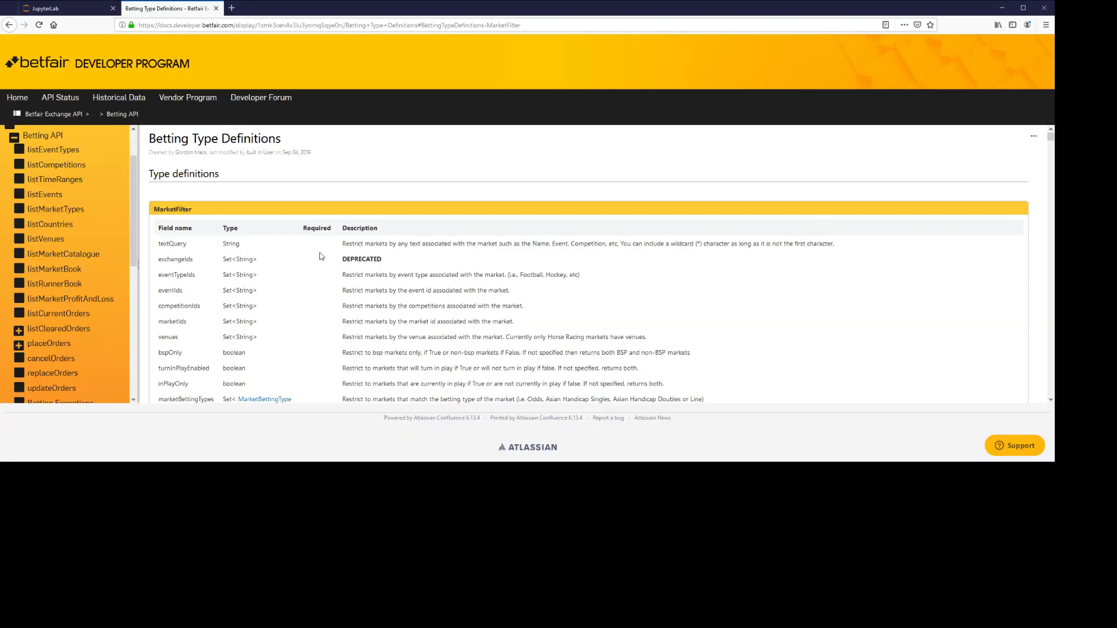
pyautogui.moveTo(211, 254)
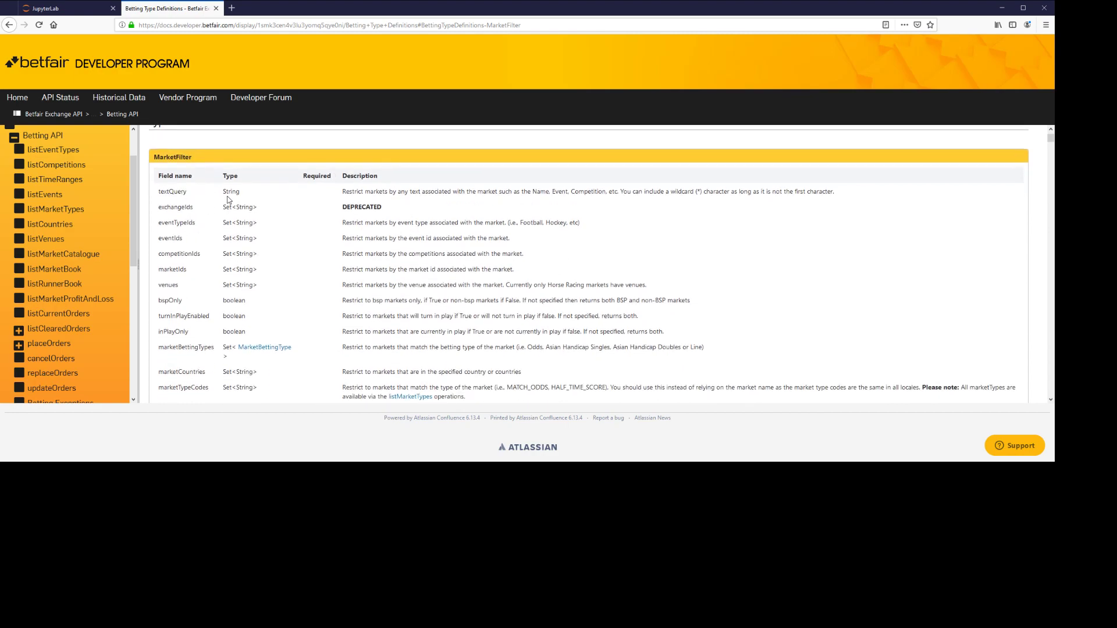
pyautogui.moveTo(627, 191)
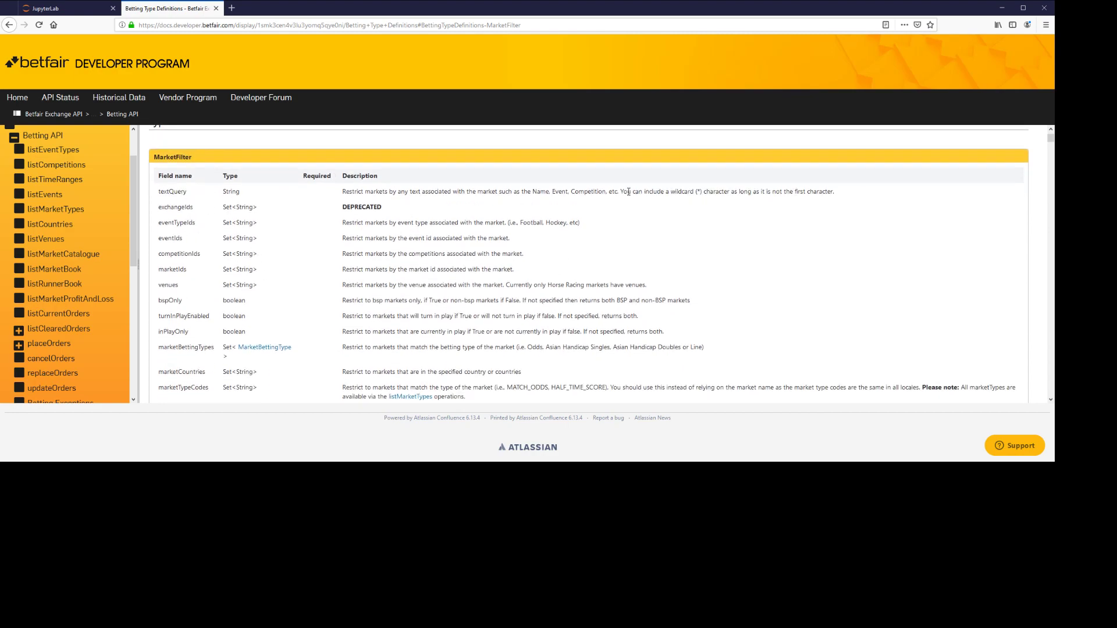
pyautogui.scroll(-3)
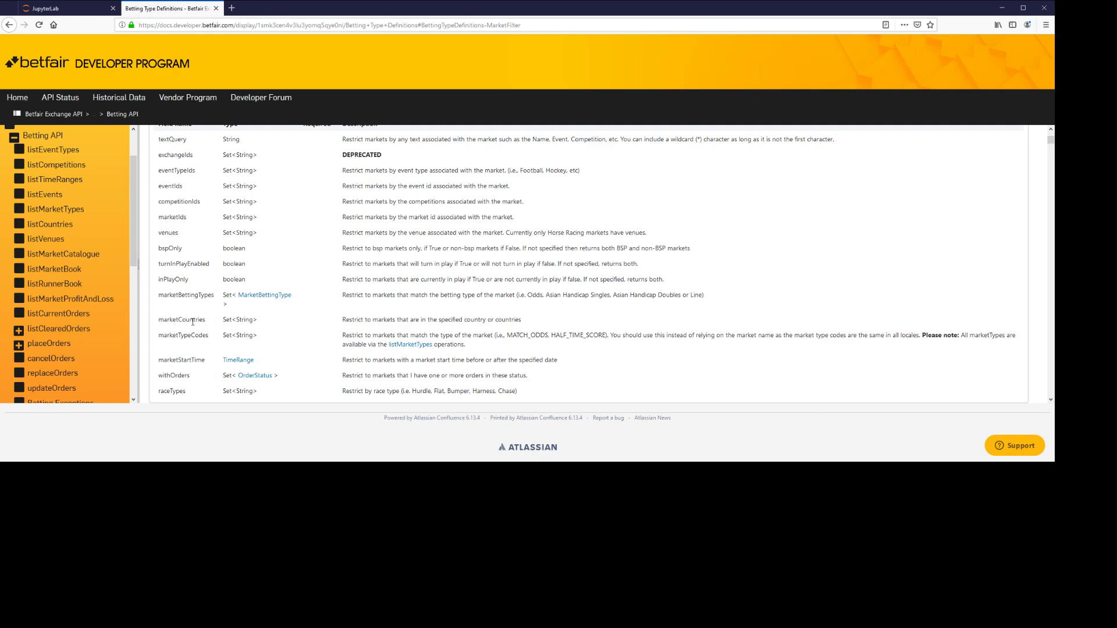
pyautogui.click(64, 8)
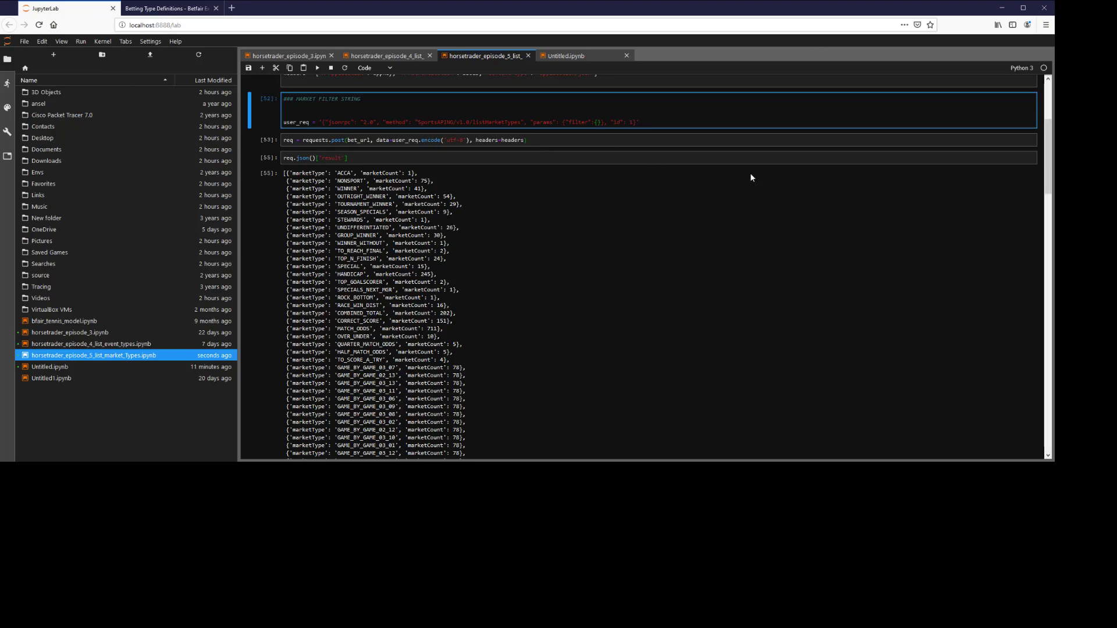
# - Look up Horse Racing's ID and note eventTypeID = '7' in the market types notebook
pyautogui.click(385, 56)
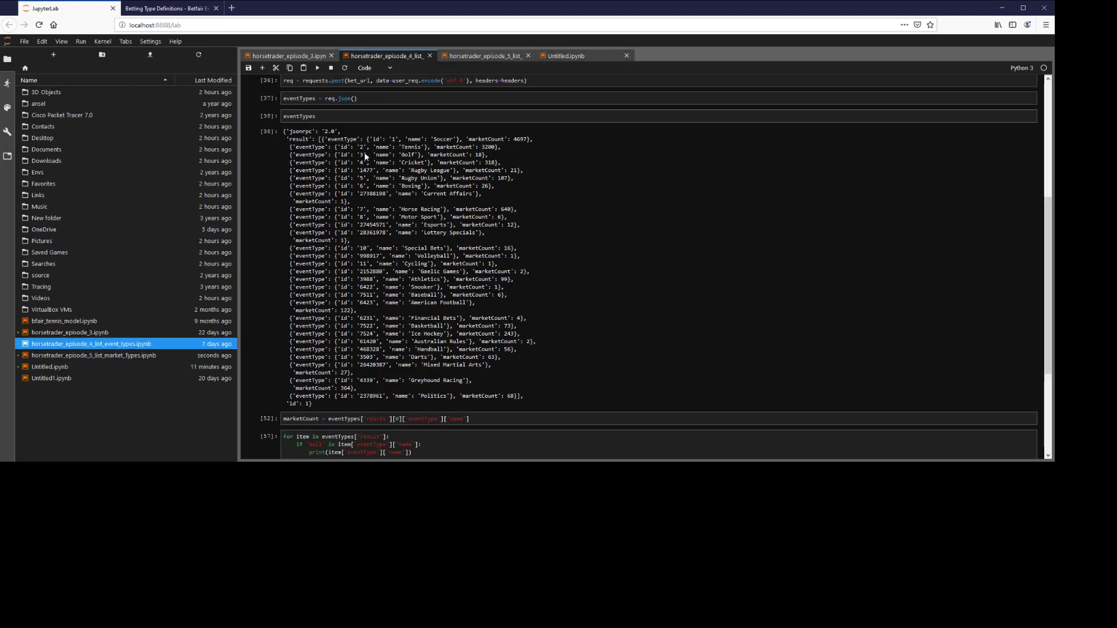
pyautogui.moveTo(348, 183)
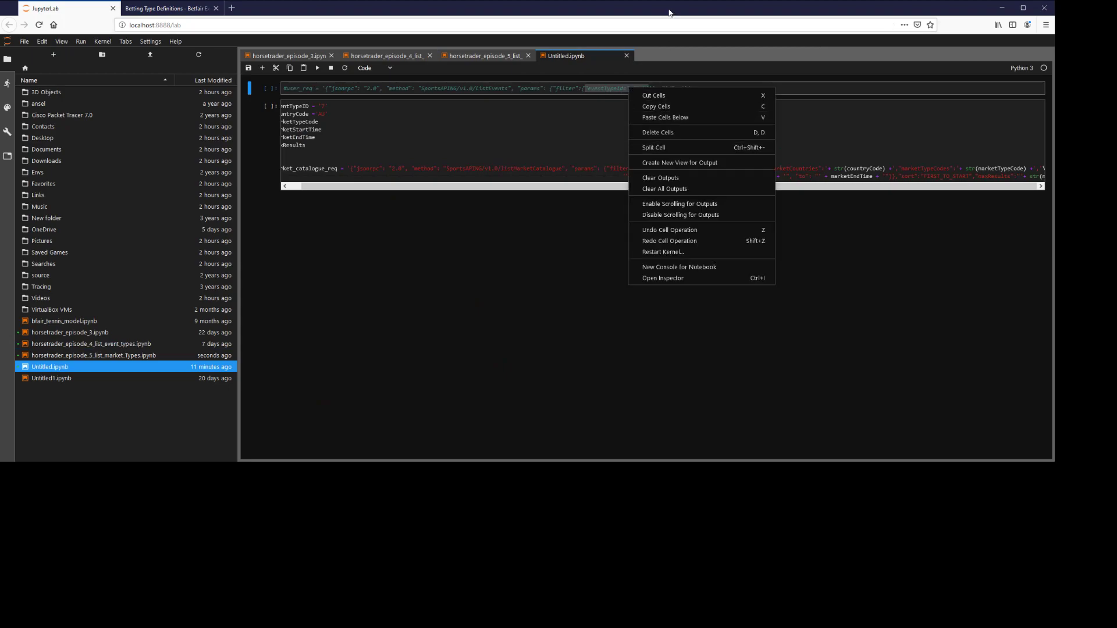
pyautogui.click(487, 56)
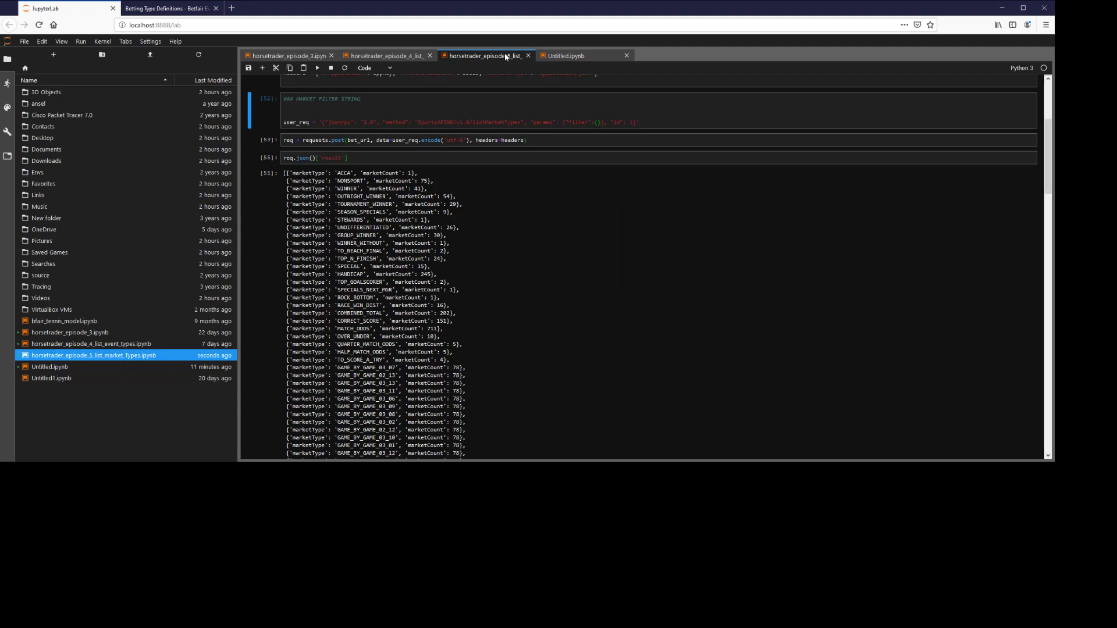
pyautogui.write("eventTypeID = '7'")
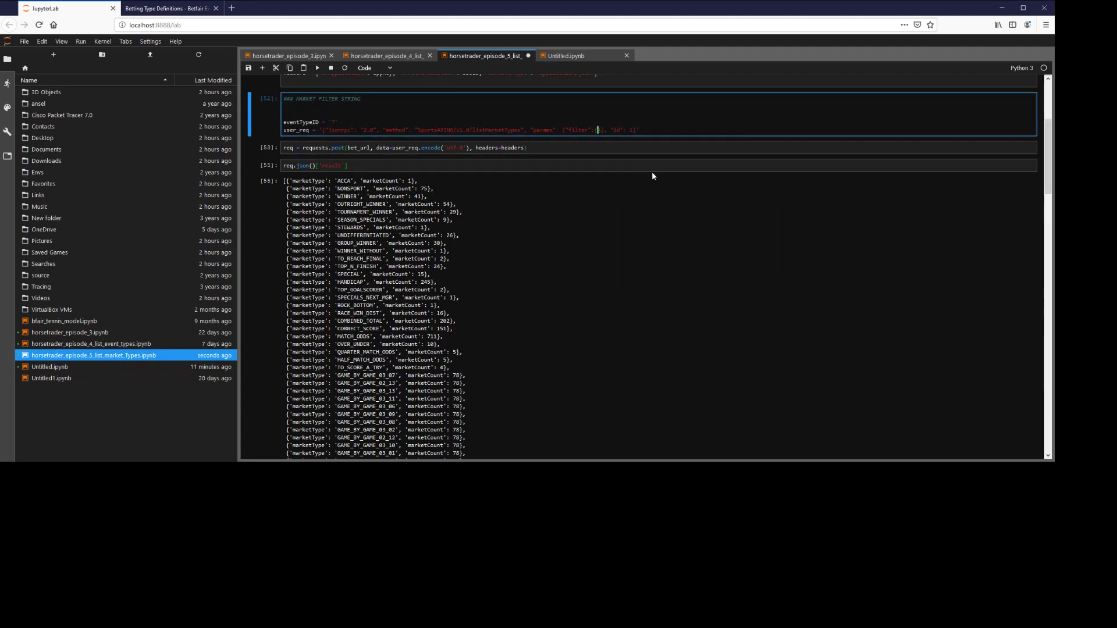
# - Bring the eventTypeIds filter snippet from Untitled.ipynb into user_req
pyautogui.click(566, 56)
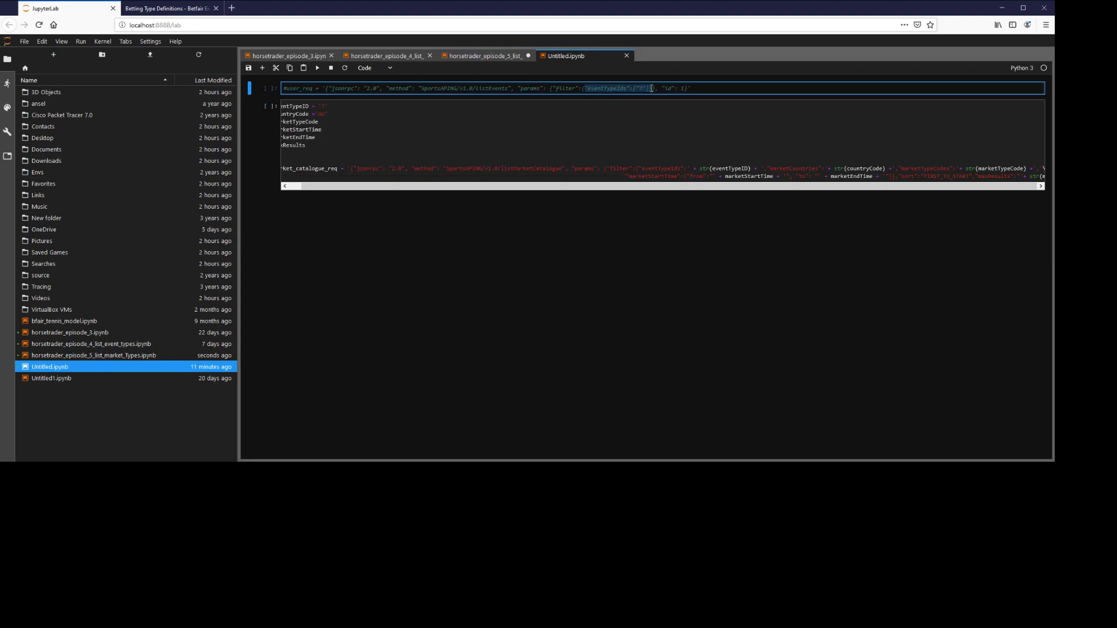
pyautogui.click(486, 56)
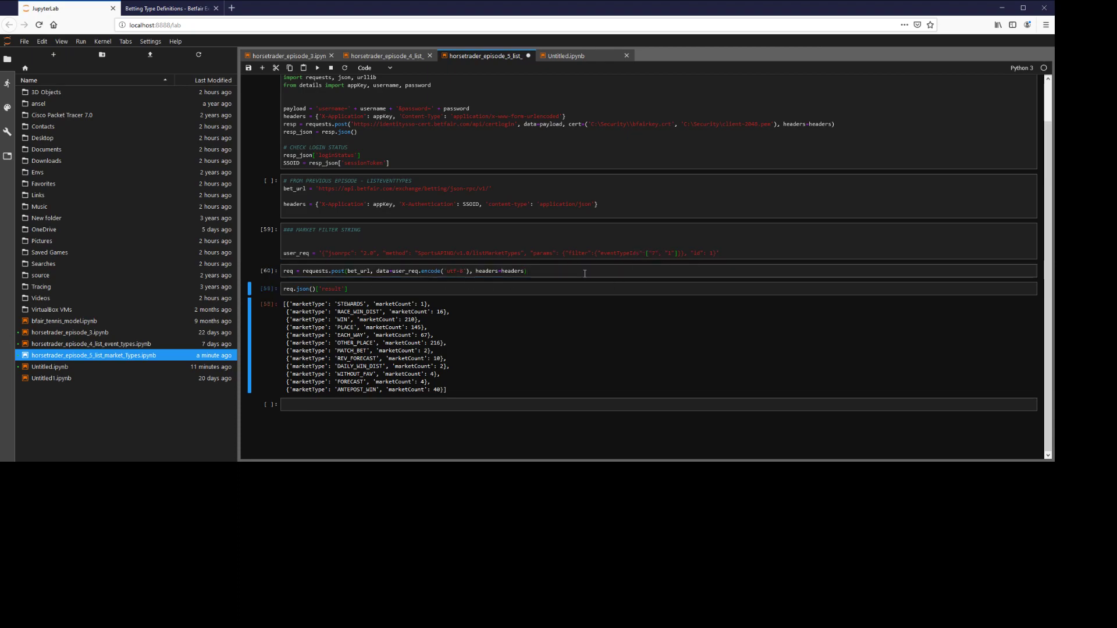
# - Extend the filter with event type "1" and a "country" key, then rerun
pyautogui.scroll(-3)
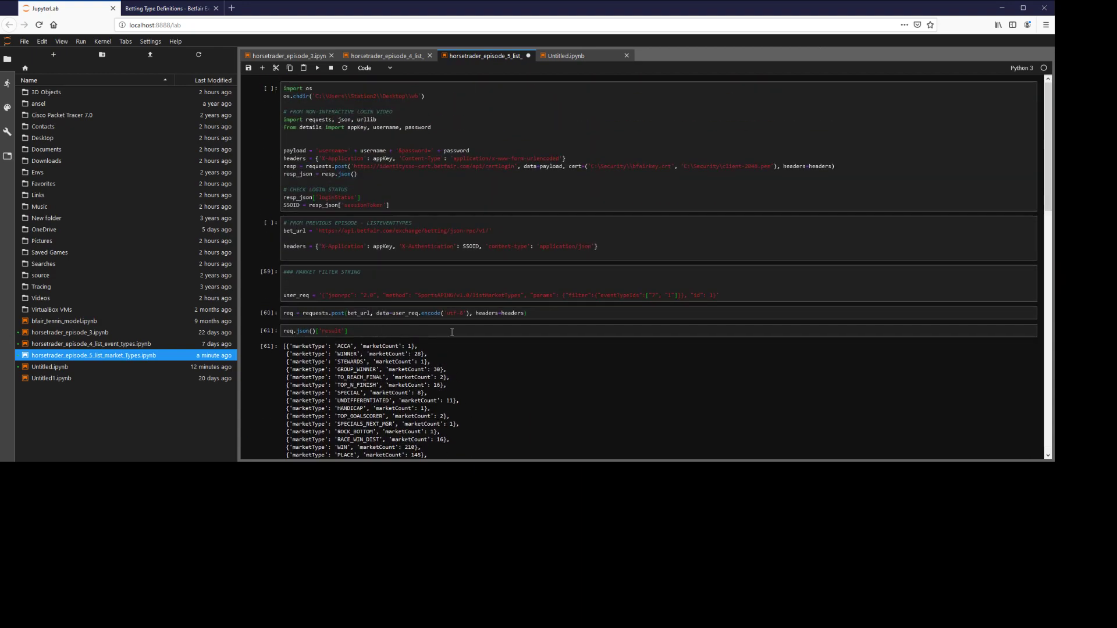
pyautogui.doubleClick(620, 294)
pyautogui.write(', ')
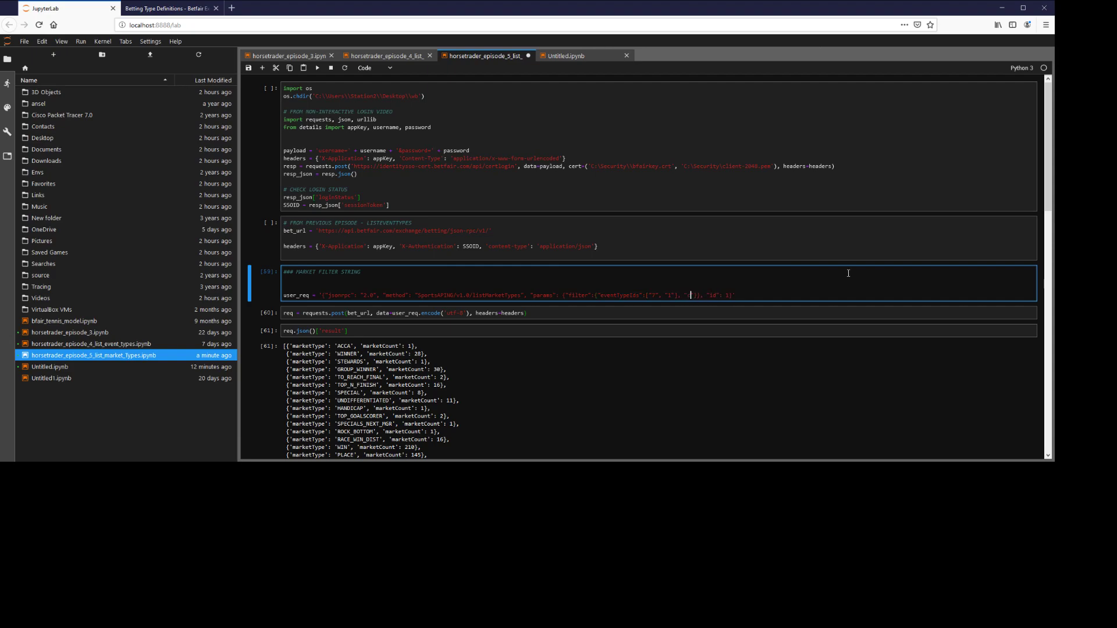
pyautogui.write('"country"')
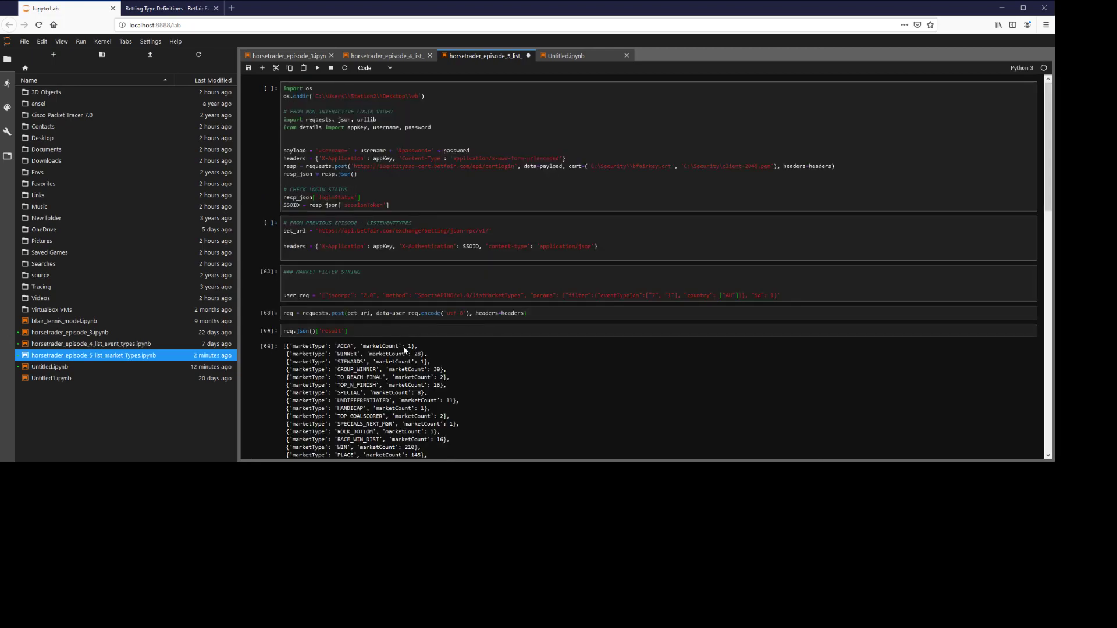
# - Rerun for event type 1 with the edited country value, then remove the country key
pyautogui.scroll(-3)
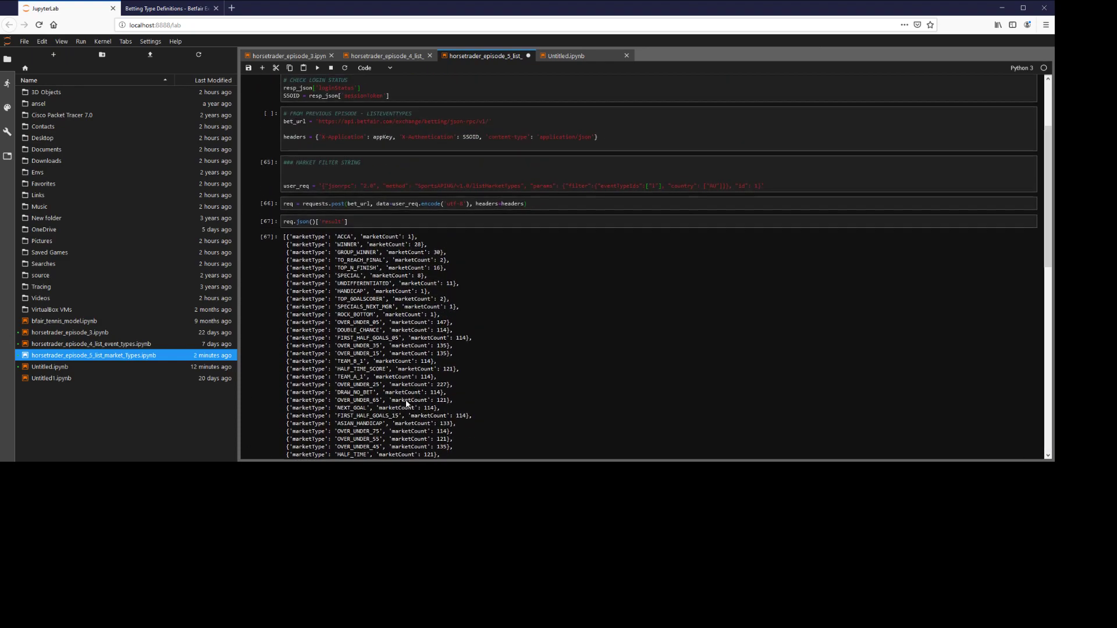
pyautogui.scroll(-3)
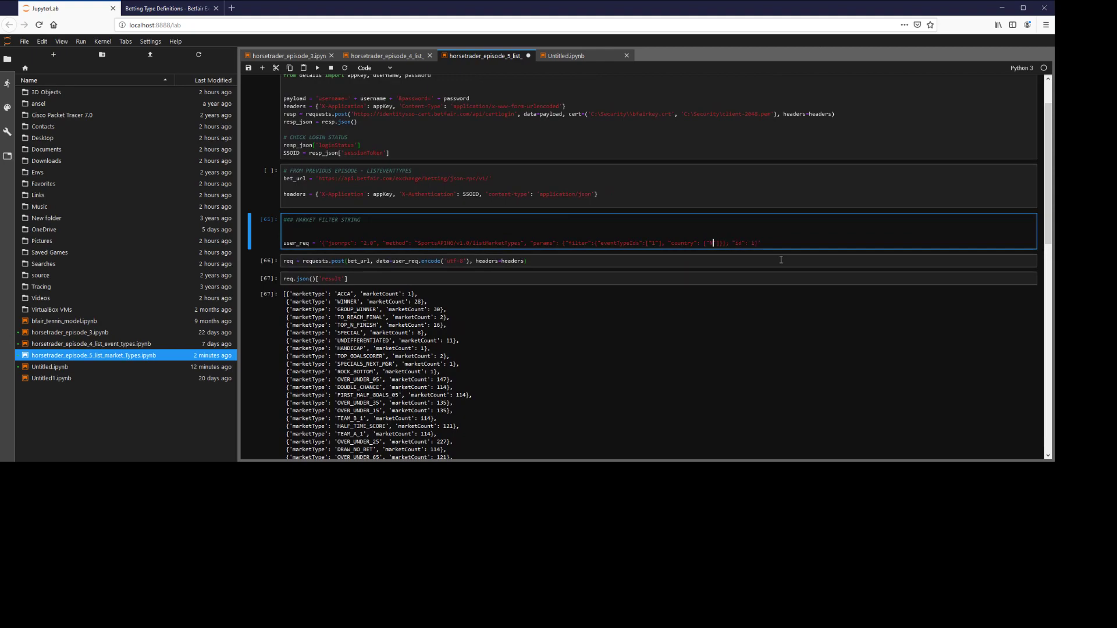
pyautogui.press('shift+enter')
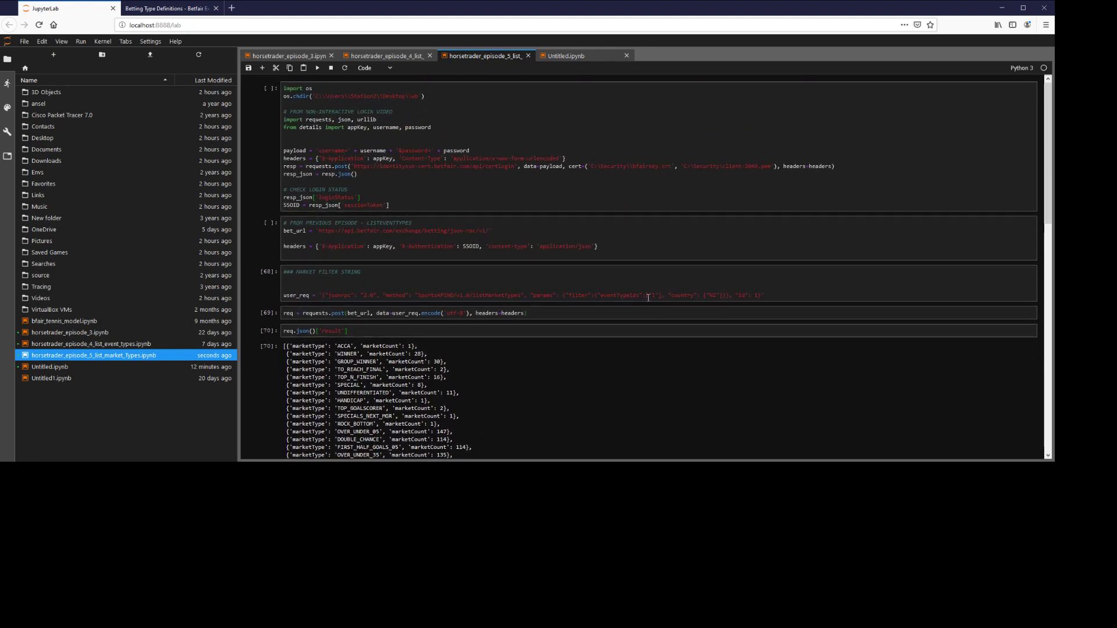
pyautogui.doubleClick(688, 294)
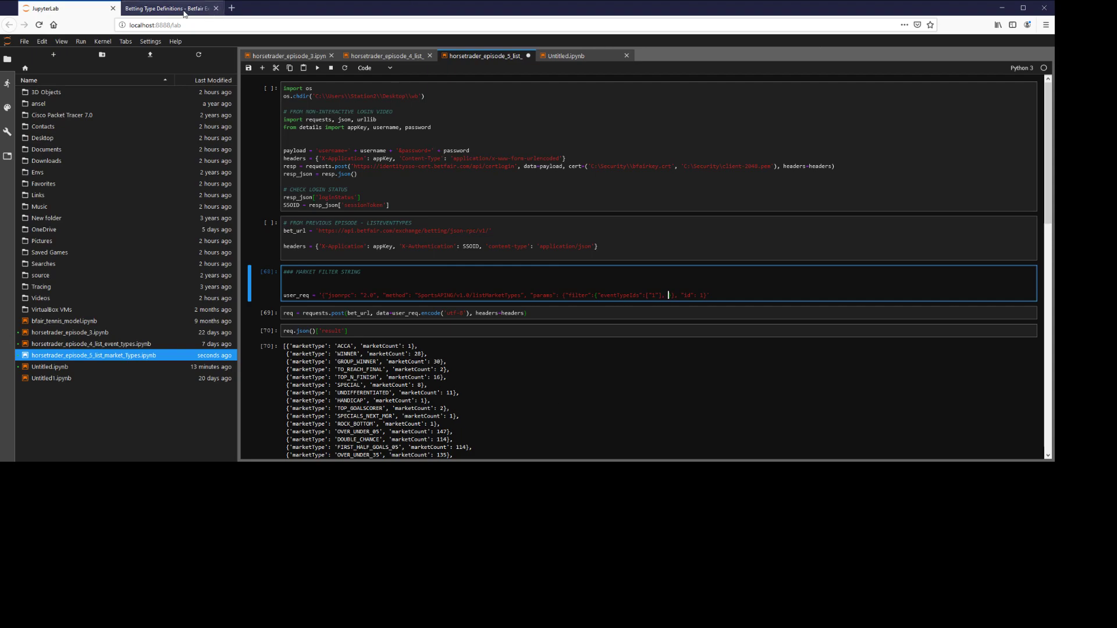
pyautogui.click(168, 8)
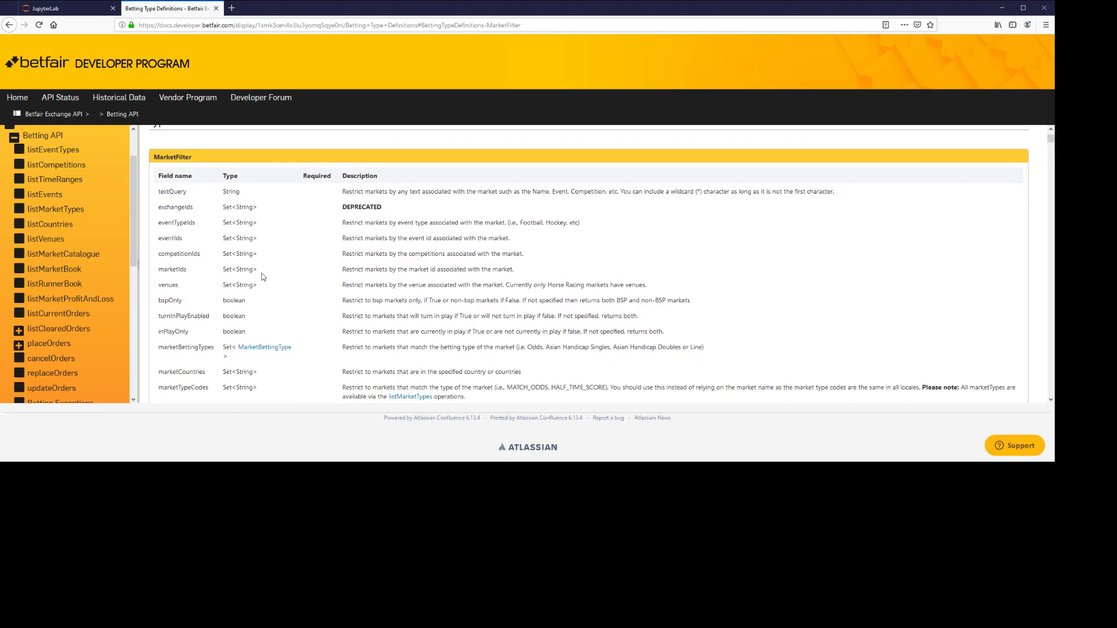
pyautogui.moveTo(189, 333)
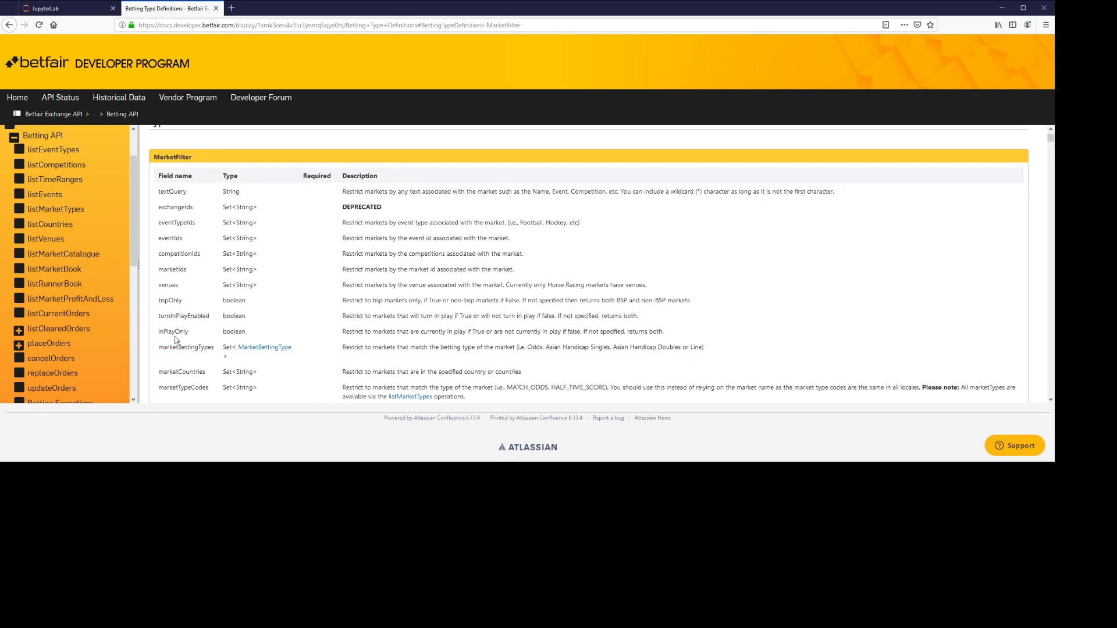
pyautogui.doubleClick(171, 222)
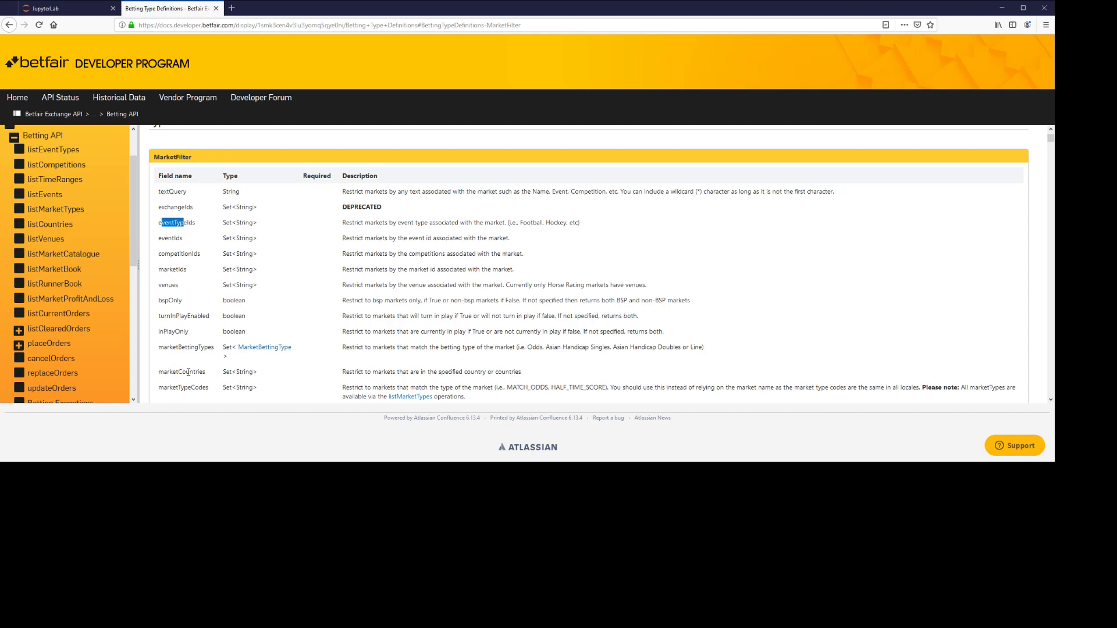
pyautogui.scroll(-3)
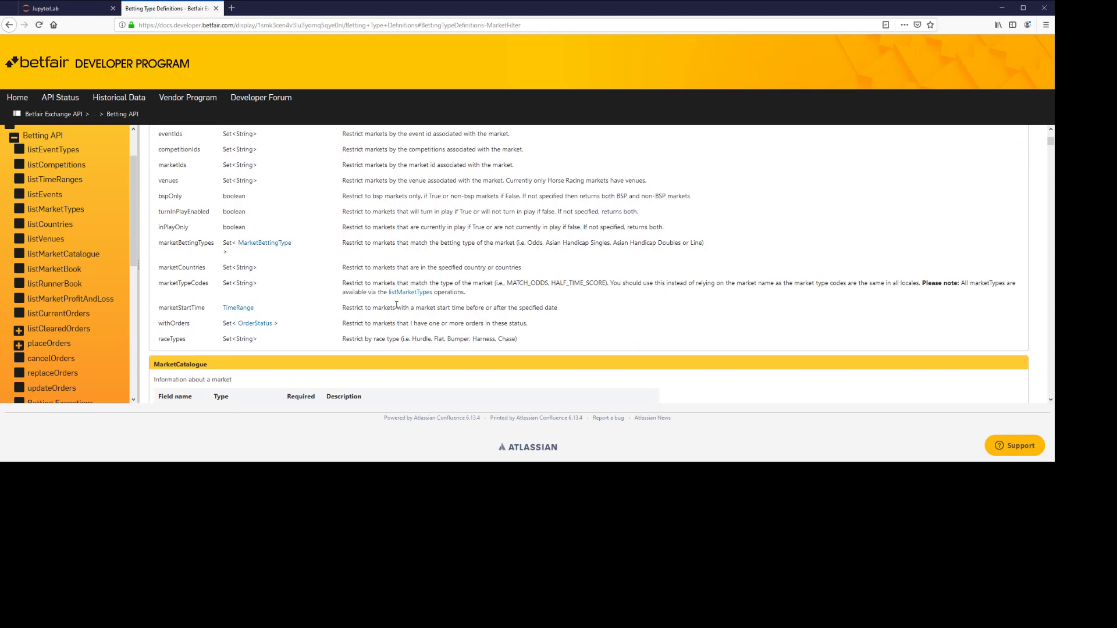
pyautogui.click(64, 8)
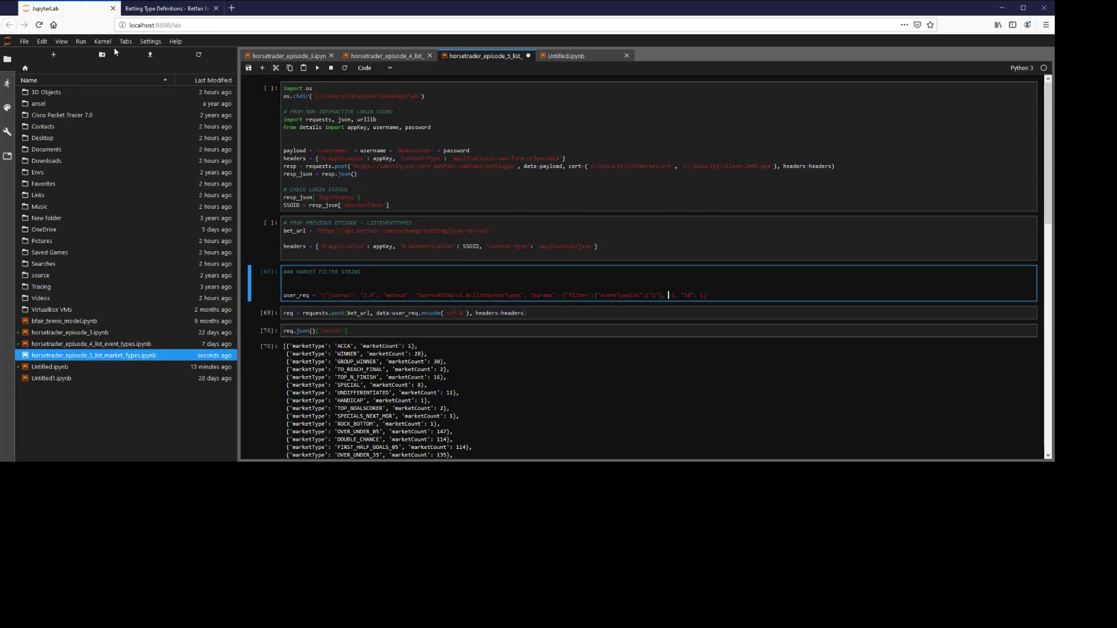
pyautogui.moveTo(653, 383)
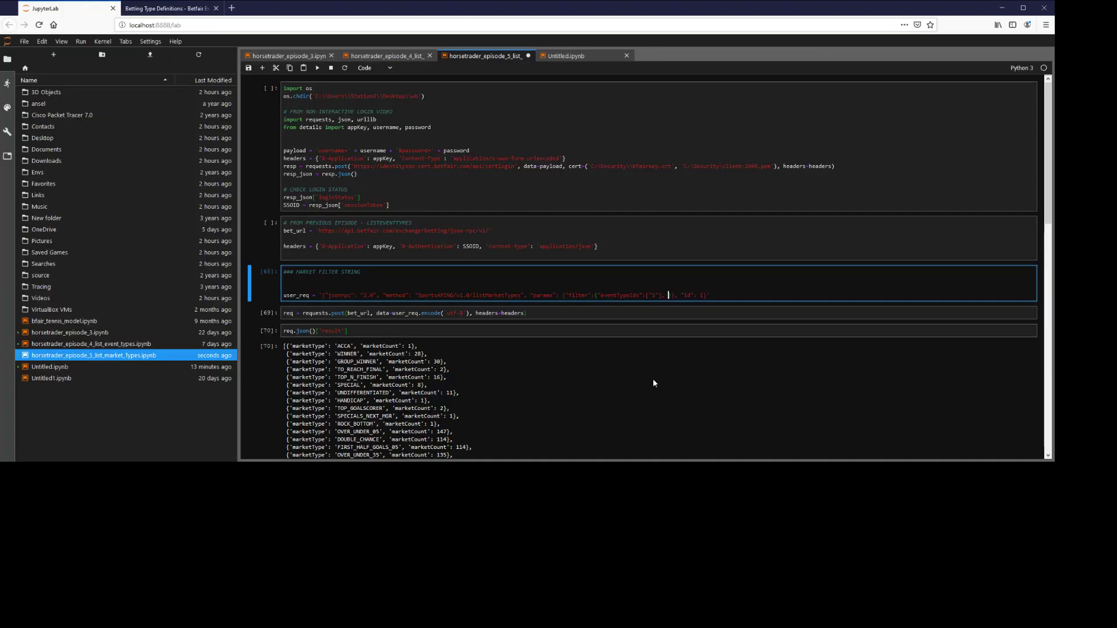